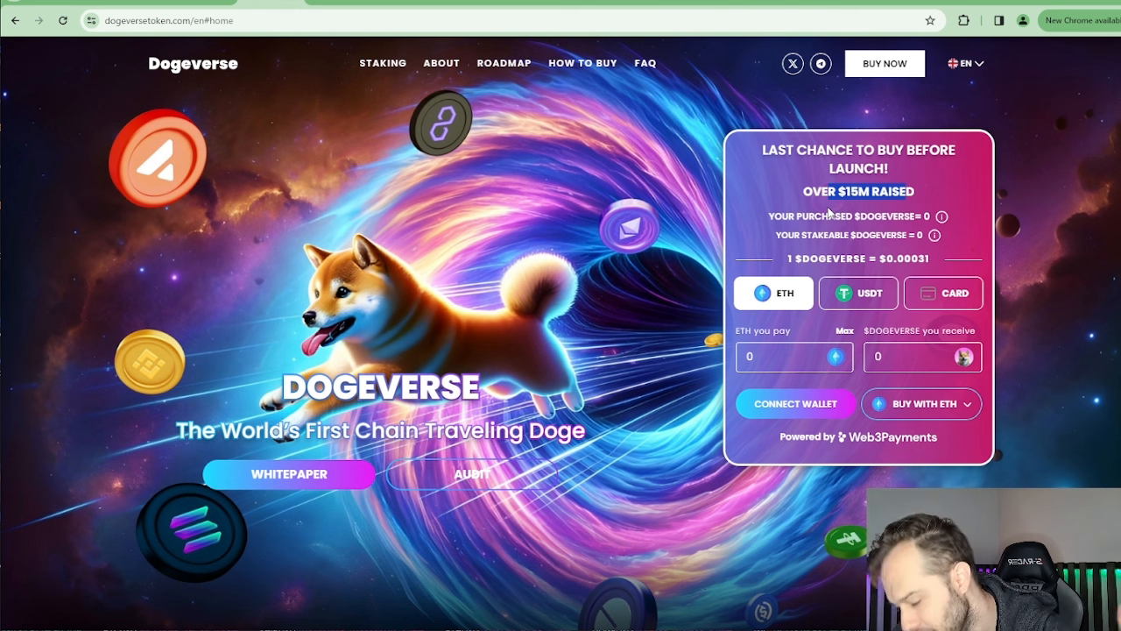
mouse_move(836, 233)
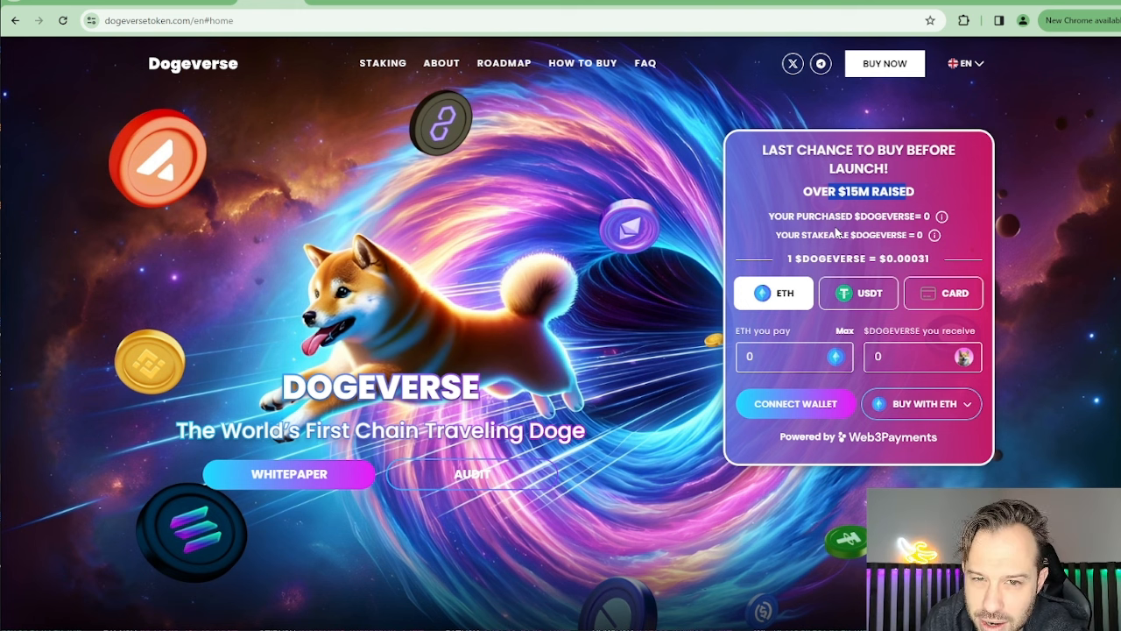
mouse_move(823, 296)
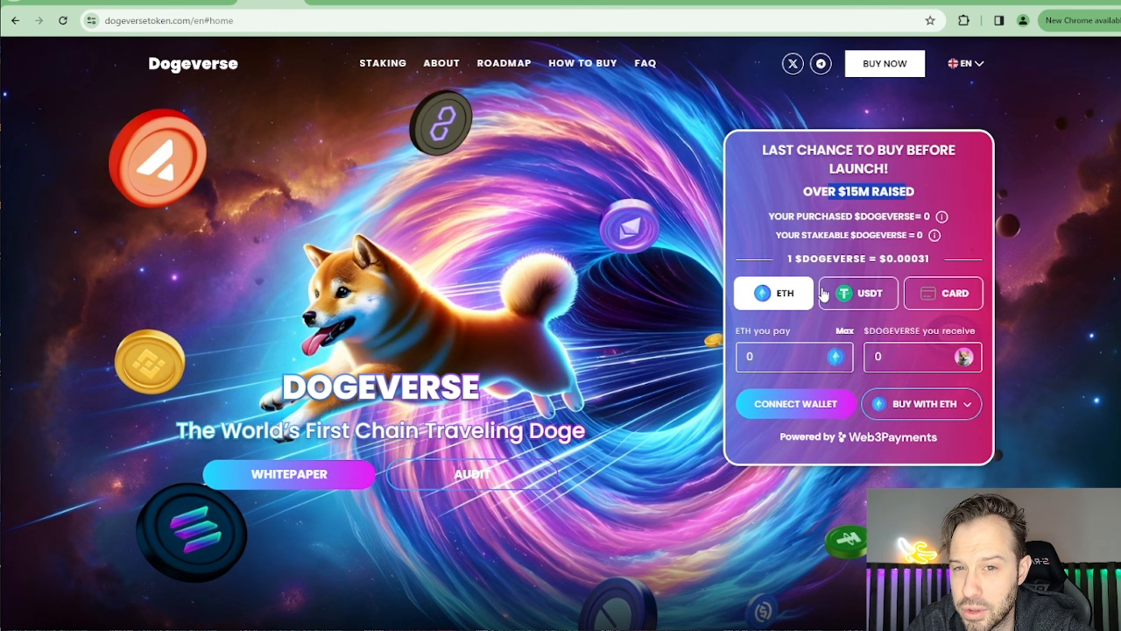
mouse_move(806, 296)
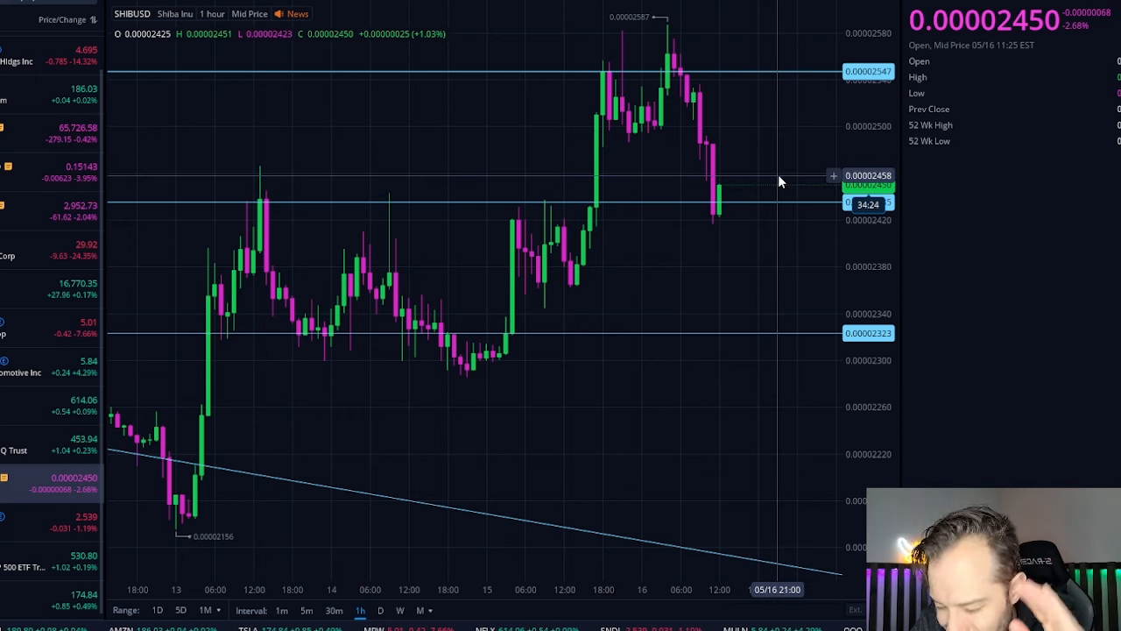
mouse_move(819, 307)
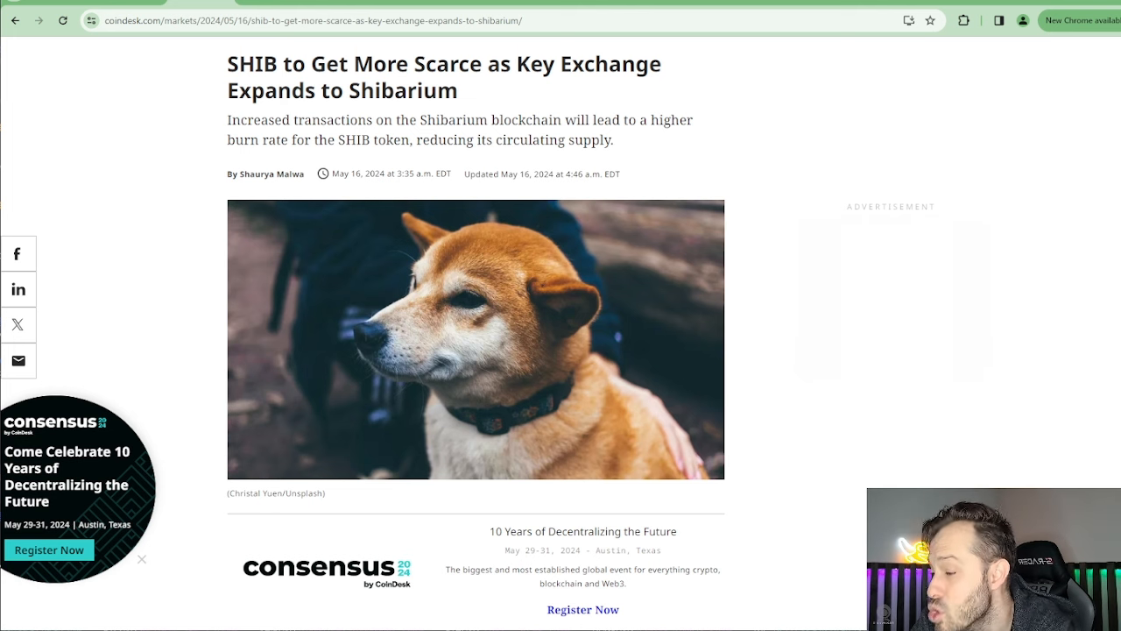
mouse_move(480, 614)
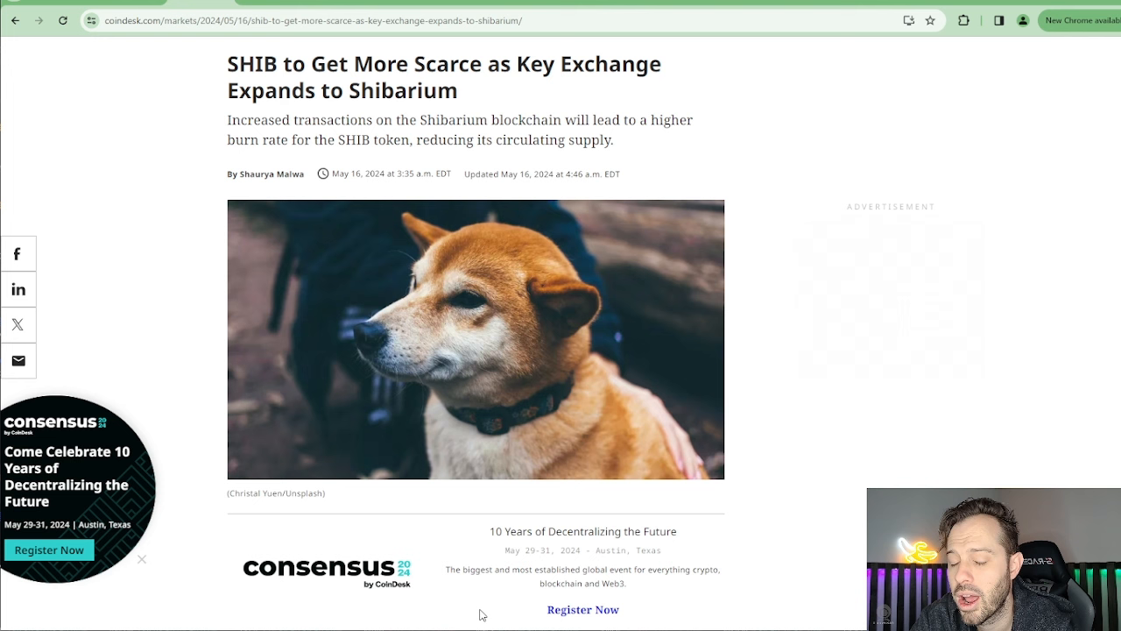
mouse_move(460, 556)
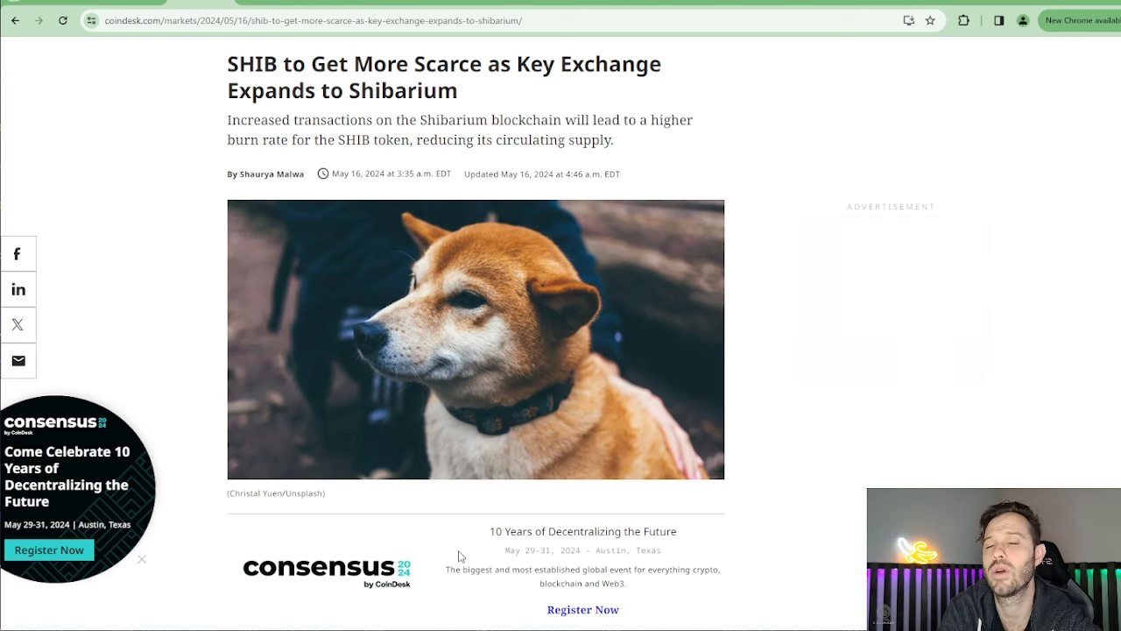
mouse_move(402, 162)
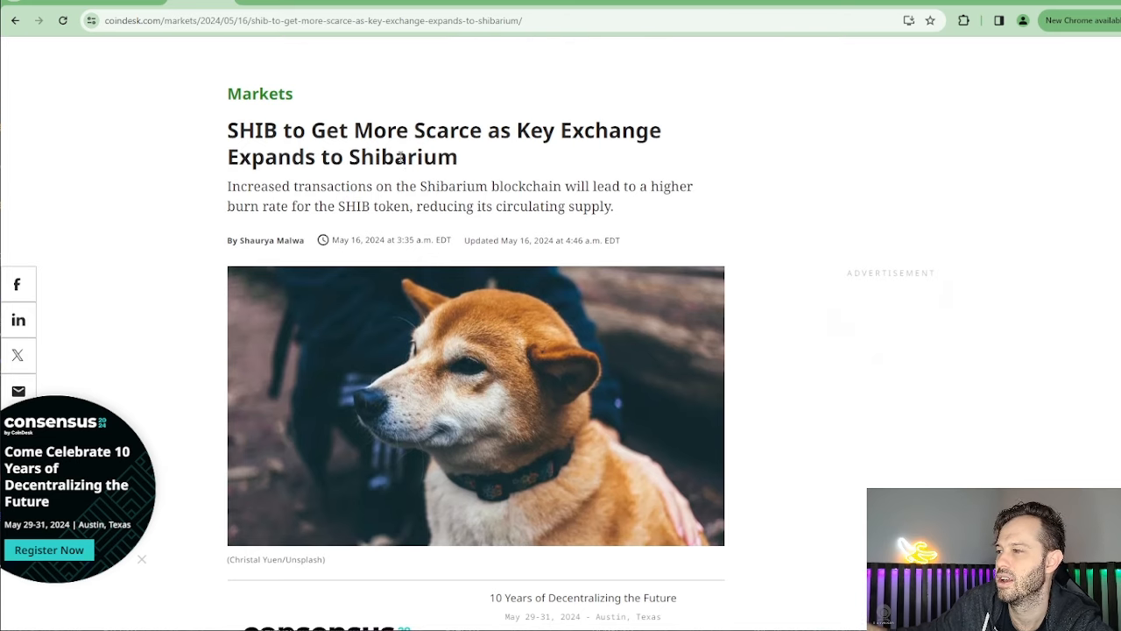
mouse_move(401, 153)
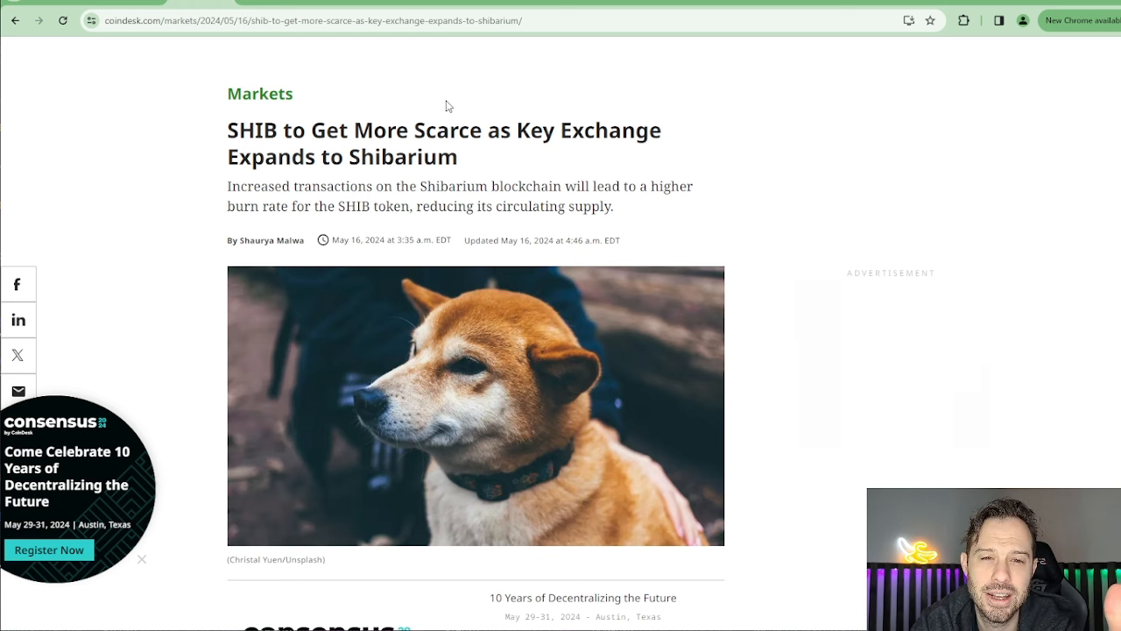
mouse_move(416, 78)
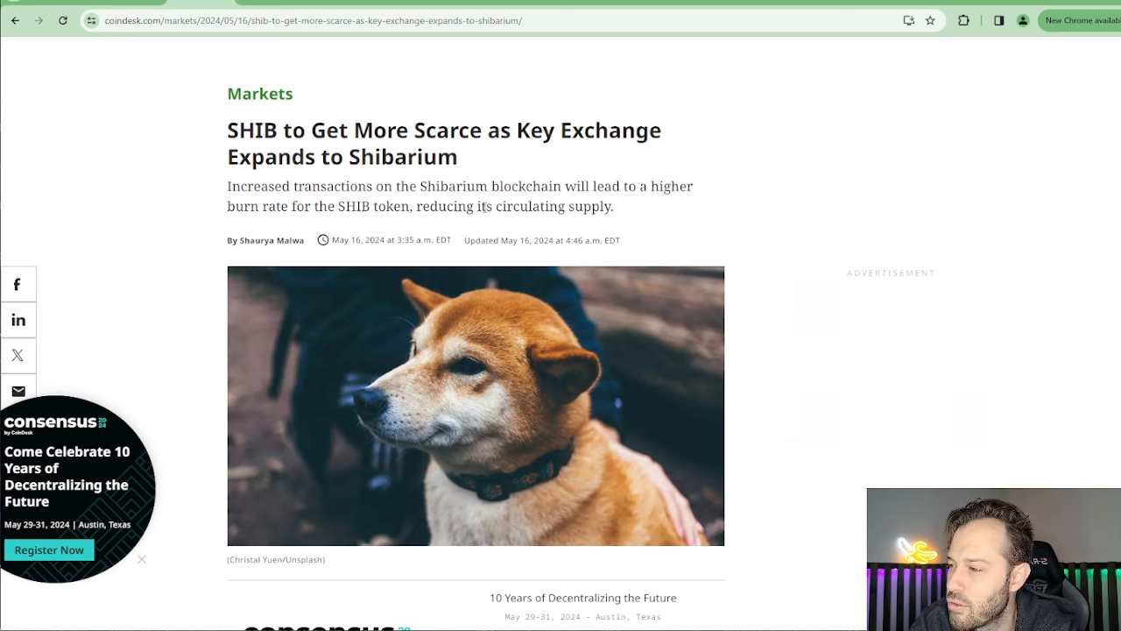
Scroll to the bullet-point summary on ShibaSwap's Shibarium expansion and SHIB burn rate
scroll("down", 3)
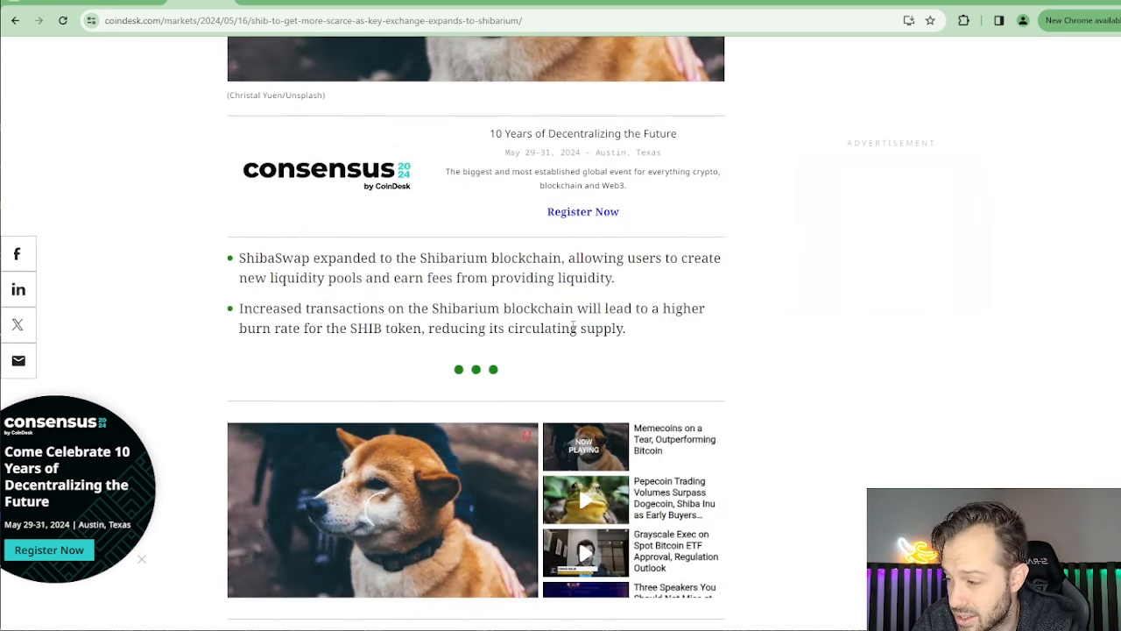
mouse_move(613, 410)
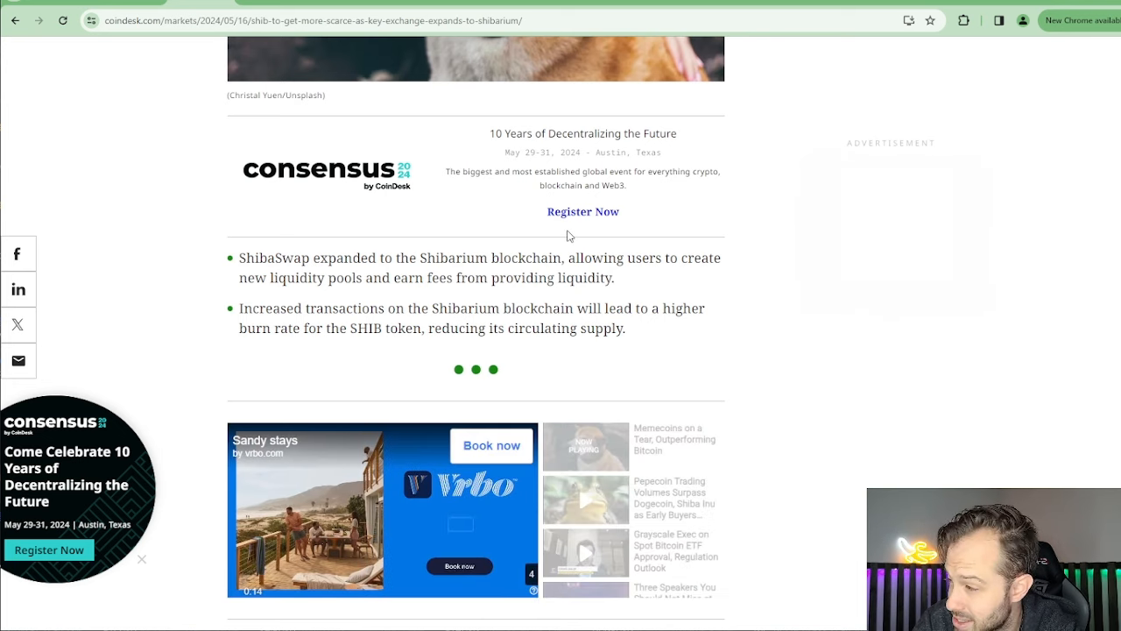
Scroll to the paragraphs on ShibaSwap going live on Shibarium and SHIB's 8.8% rise
scroll("down", 3)
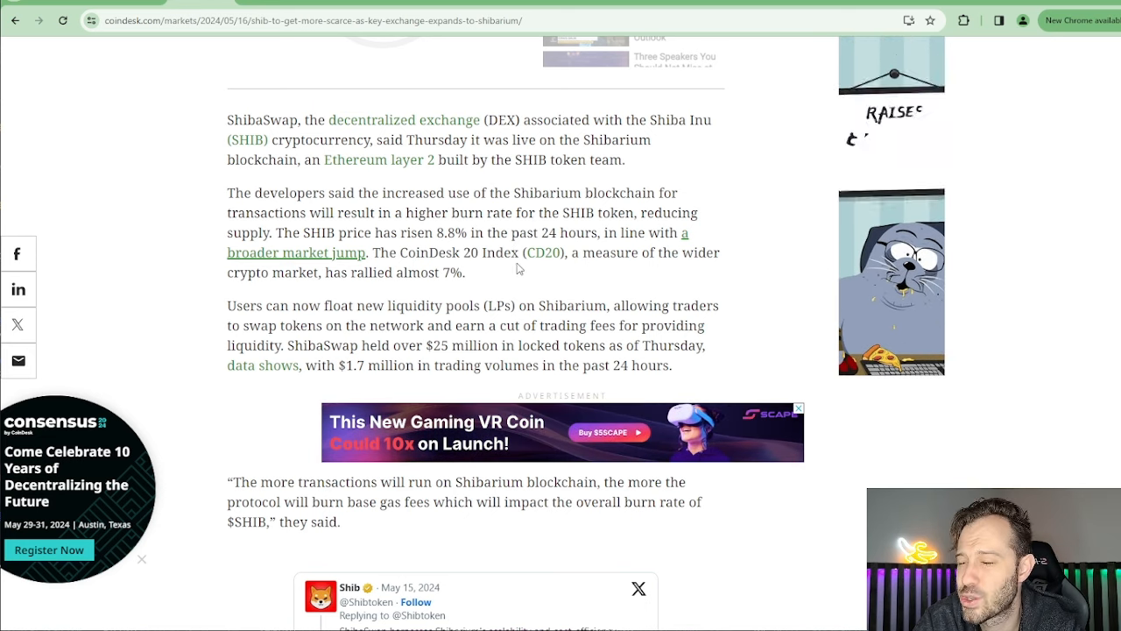
mouse_move(480, 181)
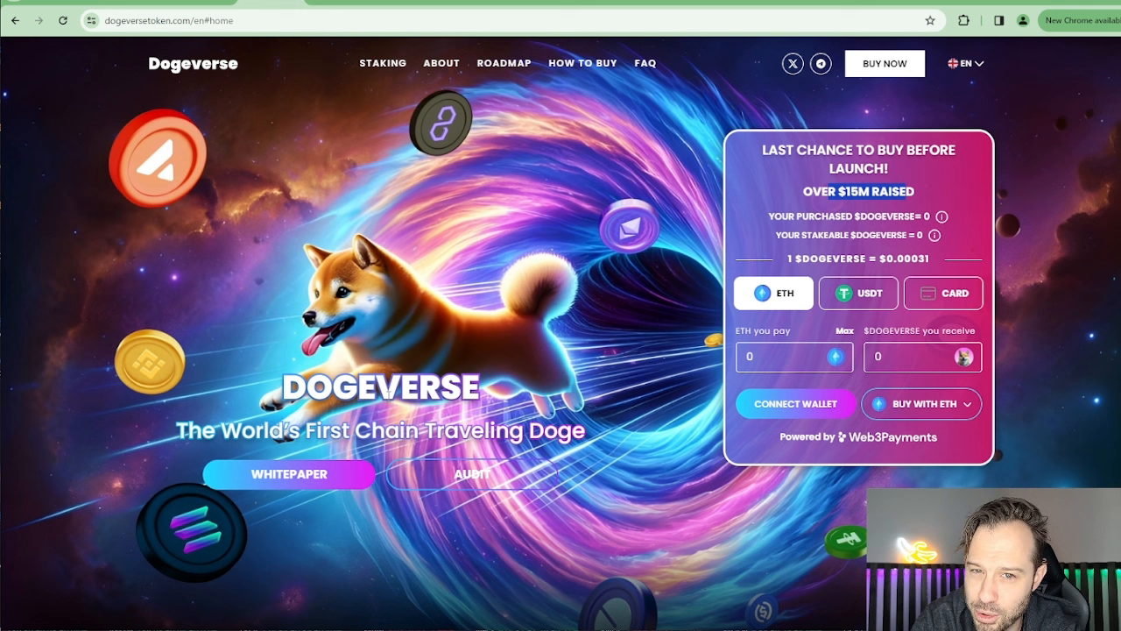
mouse_move(609, 399)
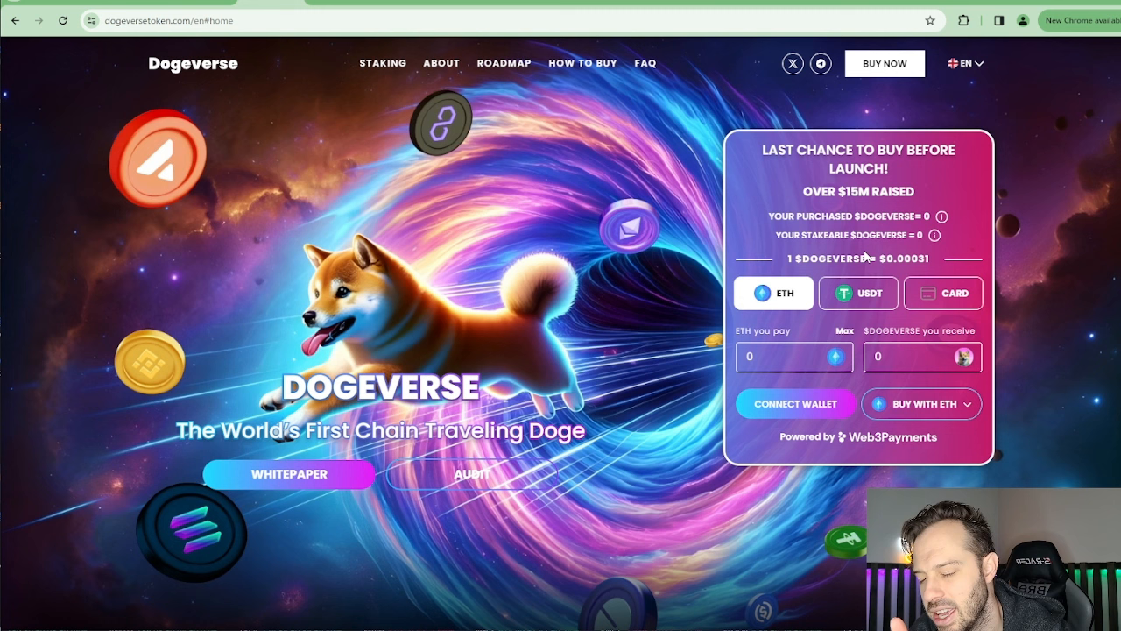
mouse_move(863, 255)
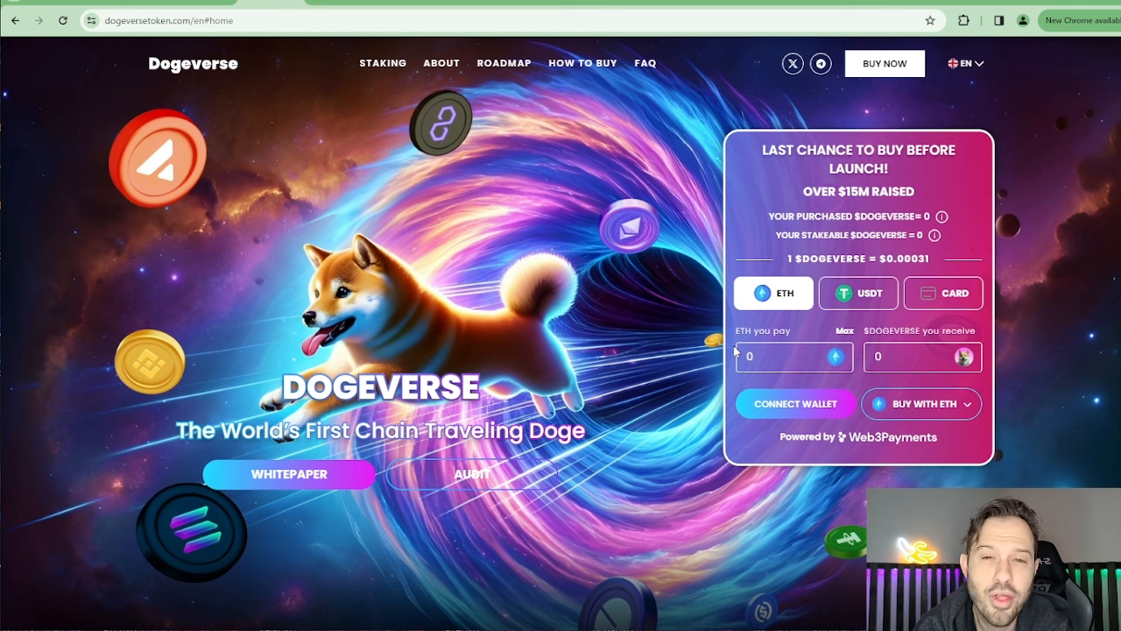
mouse_move(729, 351)
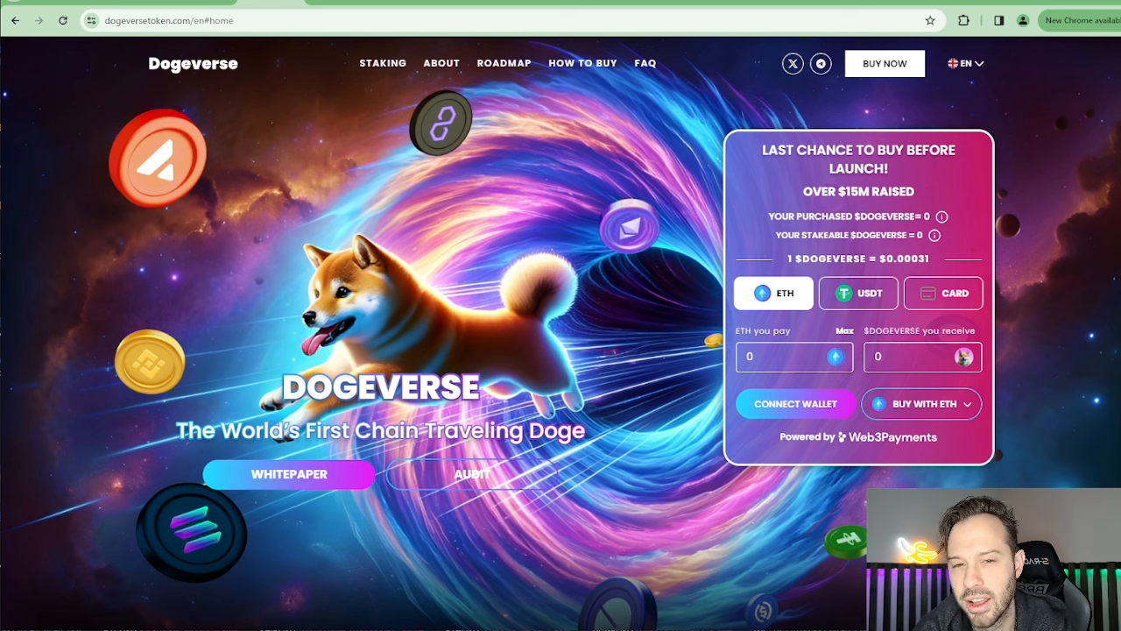
mouse_move(852, 610)
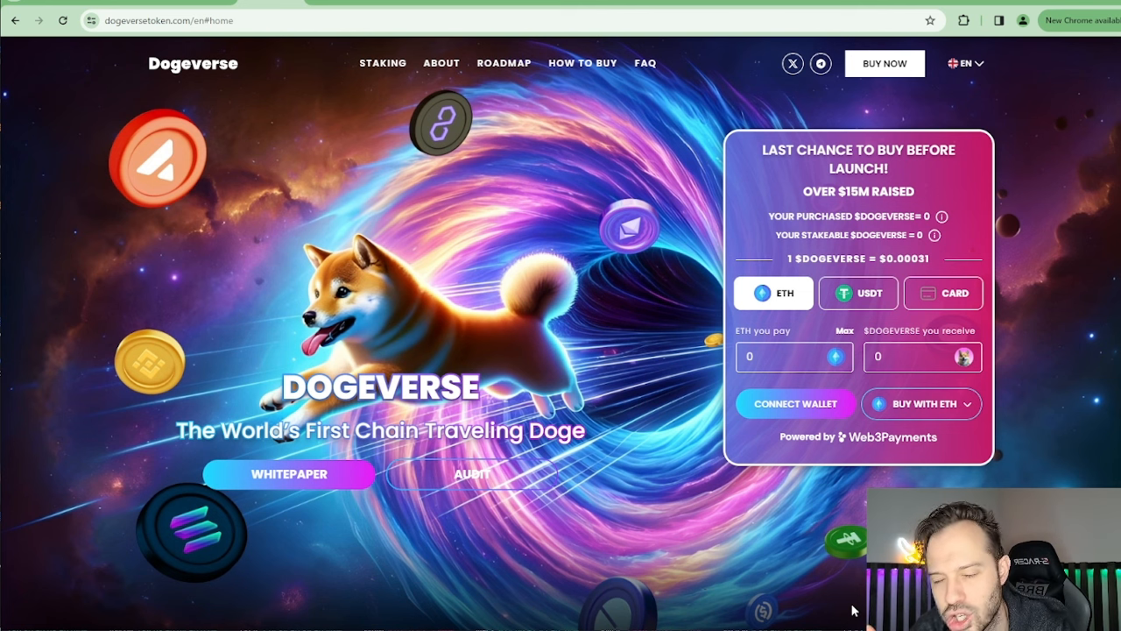
mouse_move(947, 342)
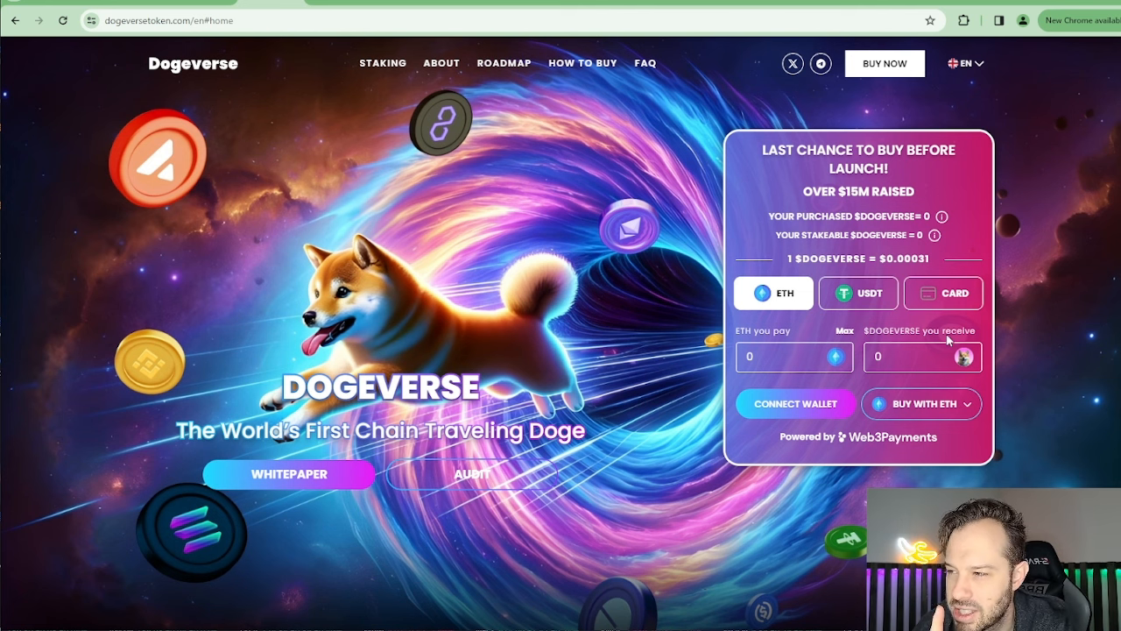
scroll("down", 3)
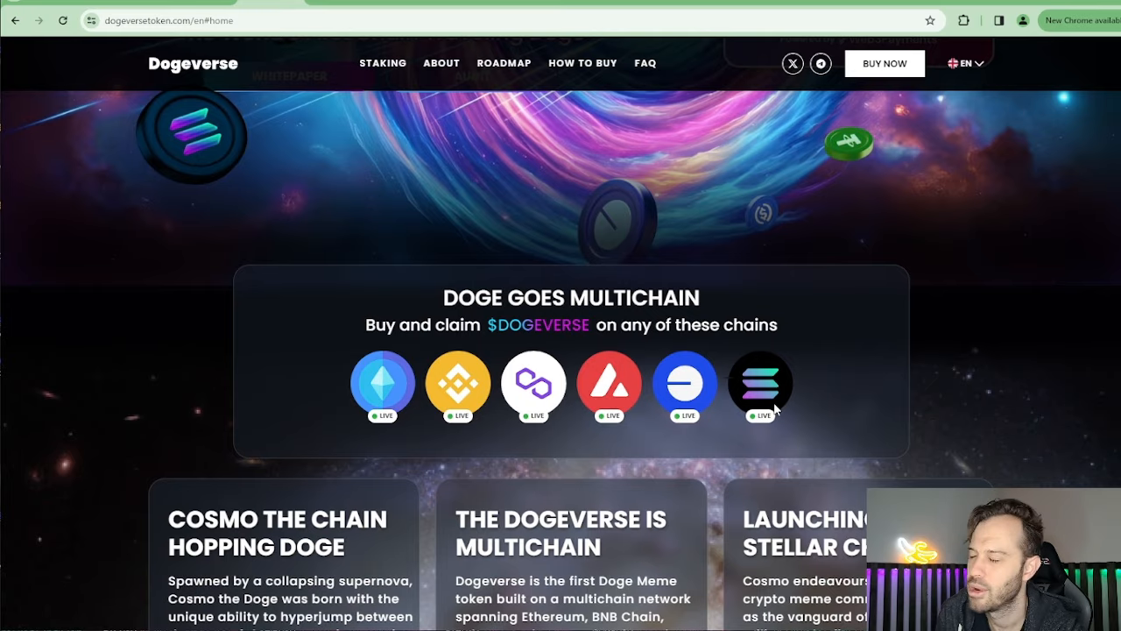
Scroll past the feature cards to the Featured In logos and Multi Bridge Utility heading
scroll("down", 3)
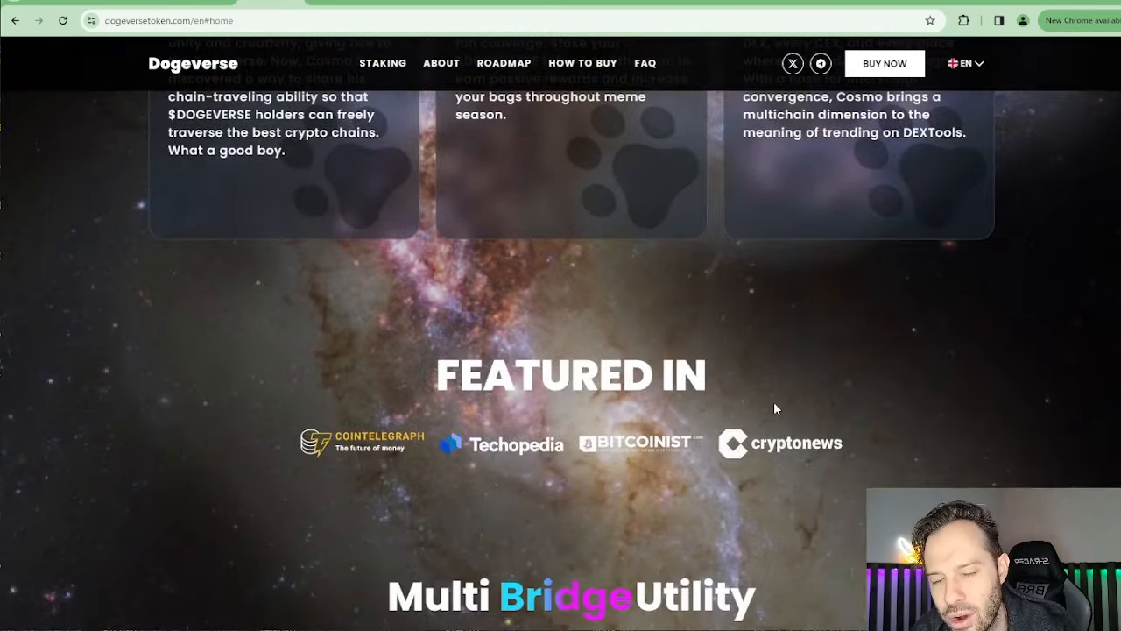
scroll("down", 3)
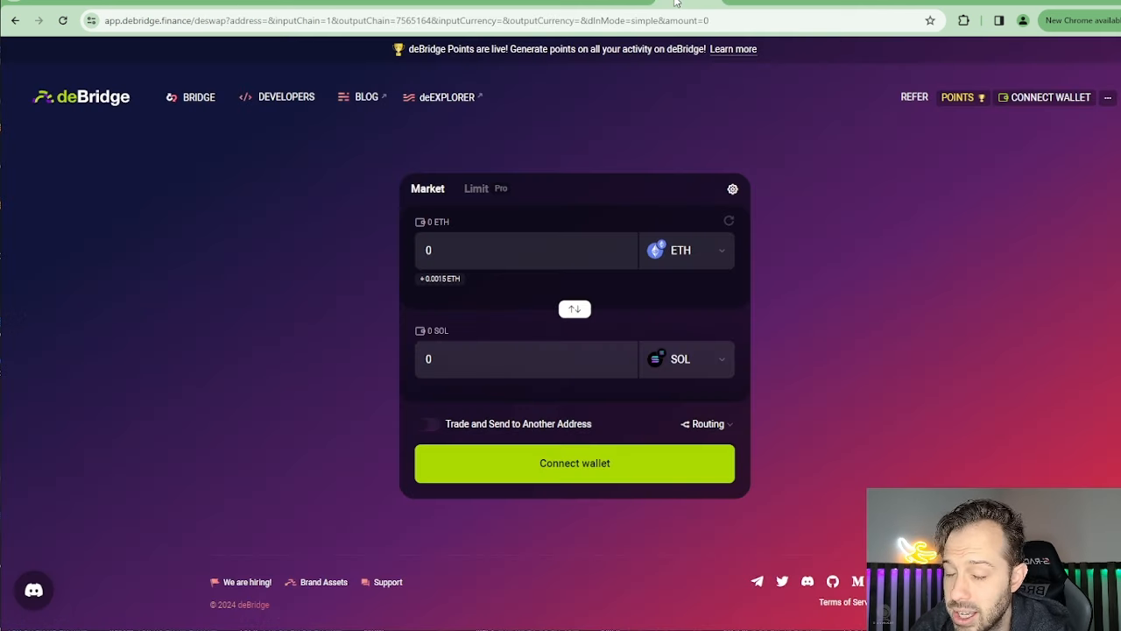
mouse_move(685, 269)
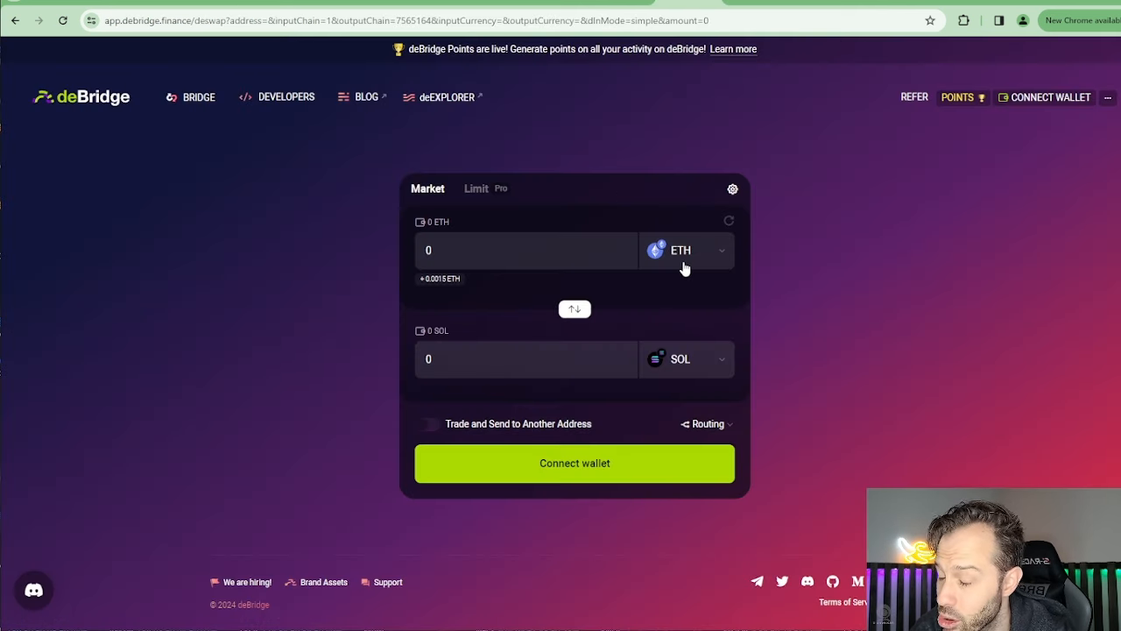
Switch the swap to receive BNB on BNB Chain and browse BNB Chain tokens to sell
left_click(686, 251)
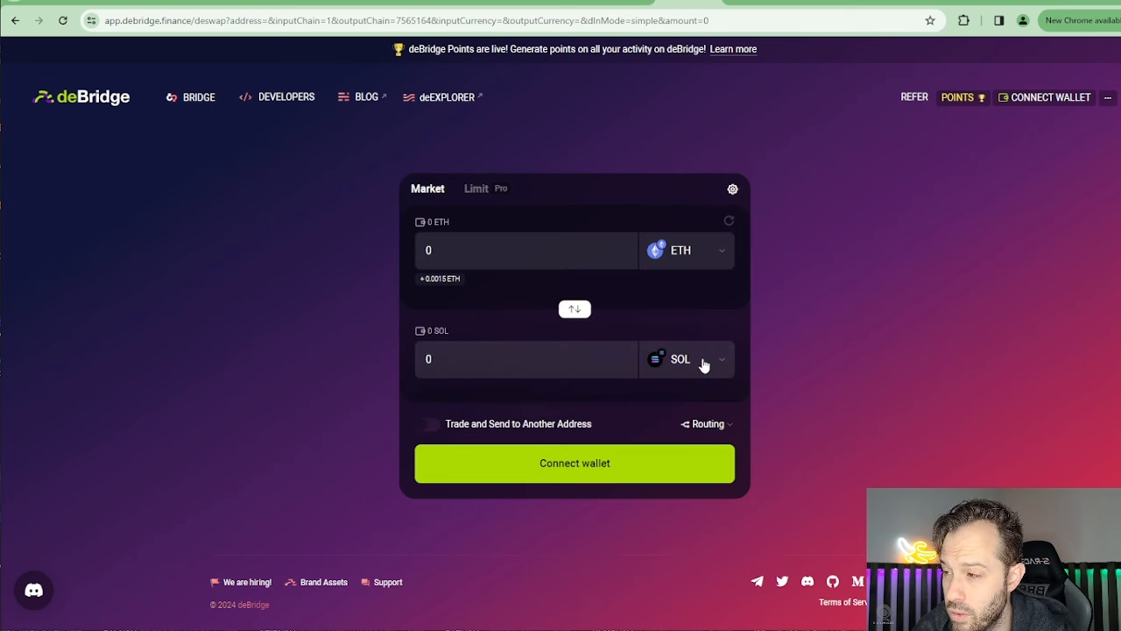
left_click(686, 358)
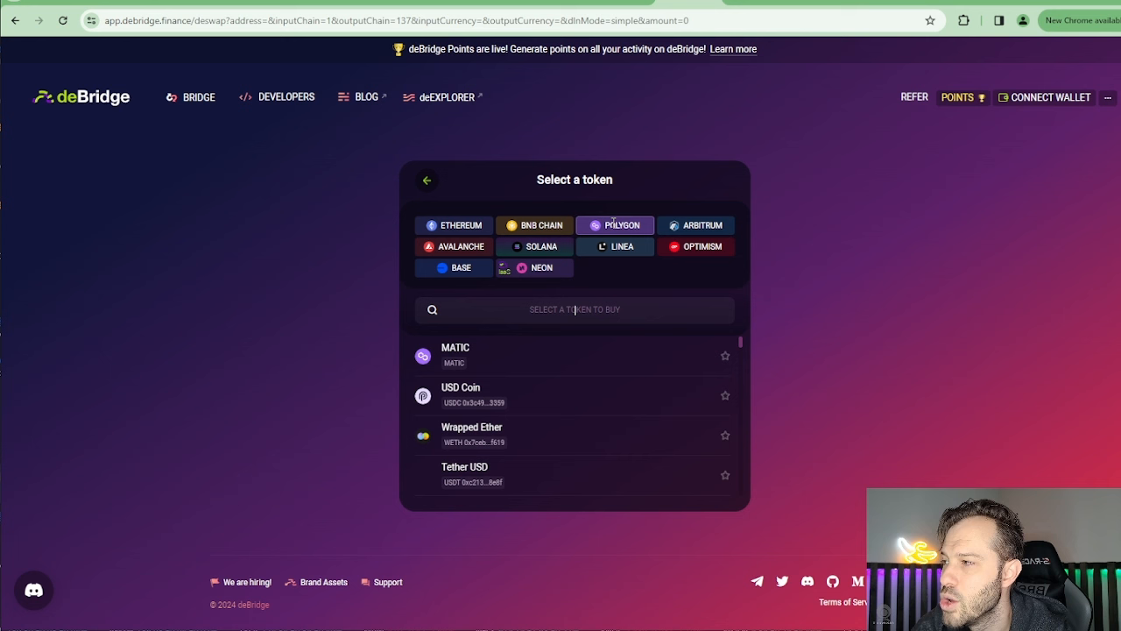
left_click(455, 355)
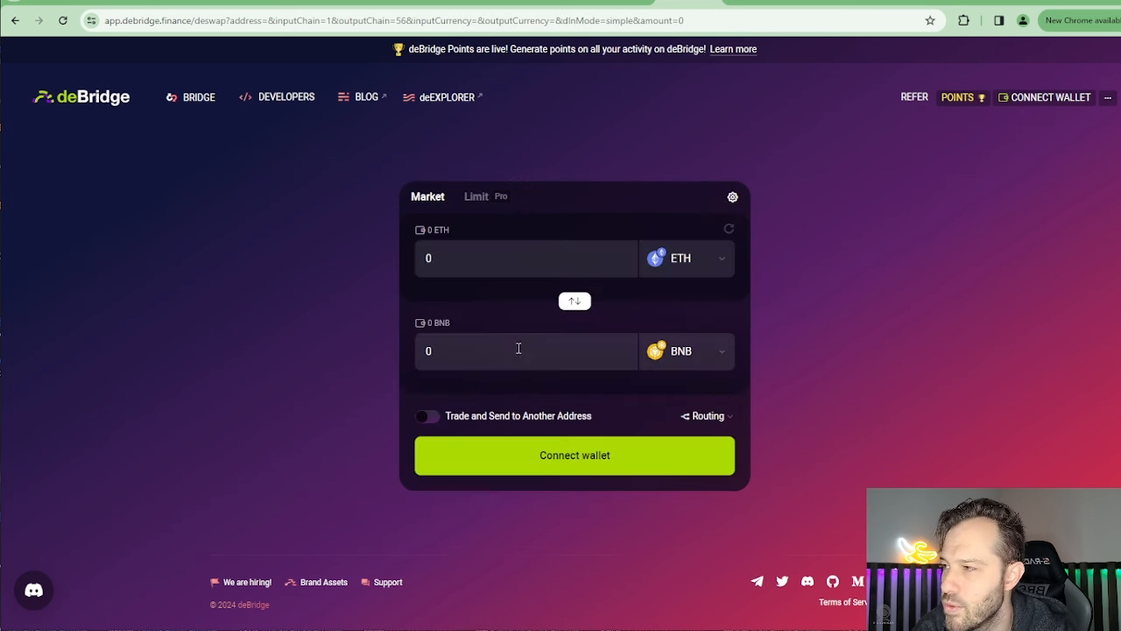
left_click(686, 350)
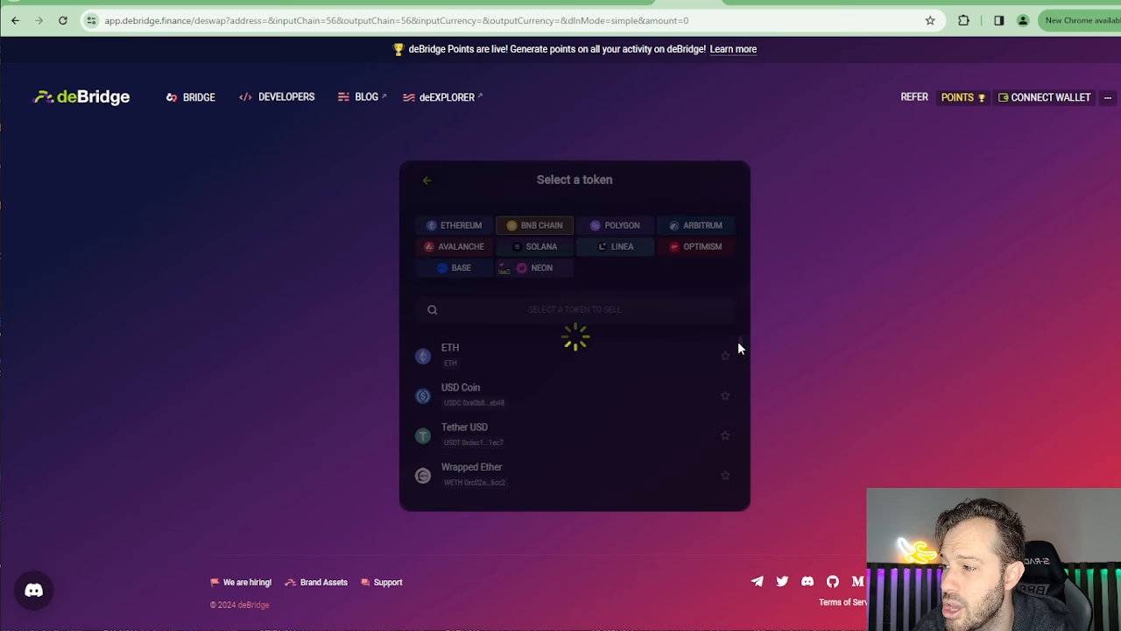
left_click(450, 356)
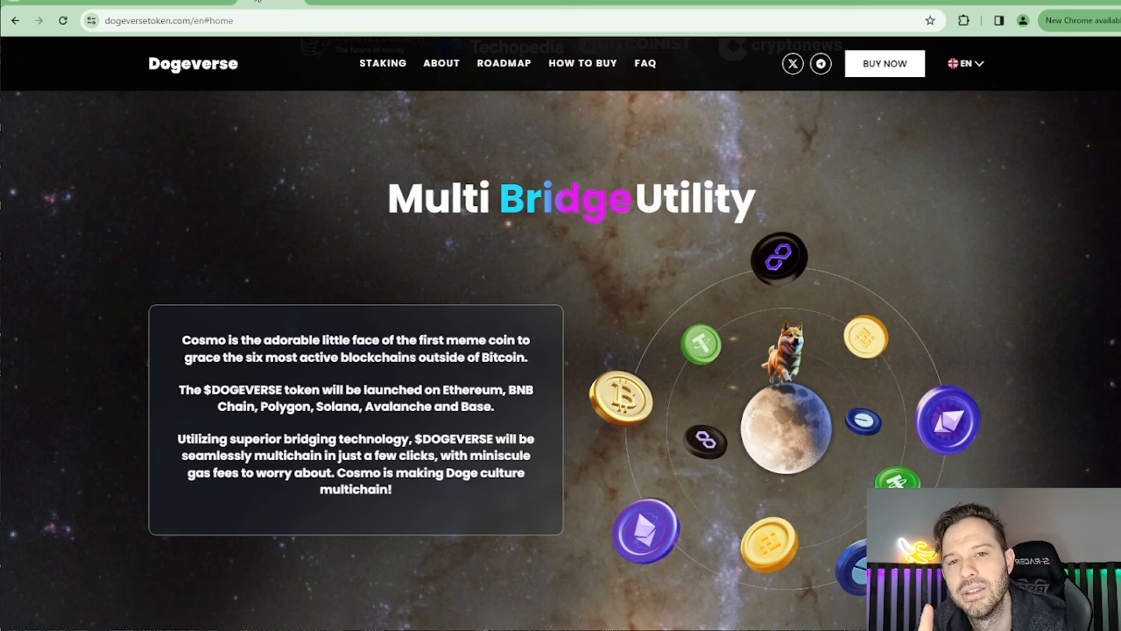
mouse_move(547, 401)
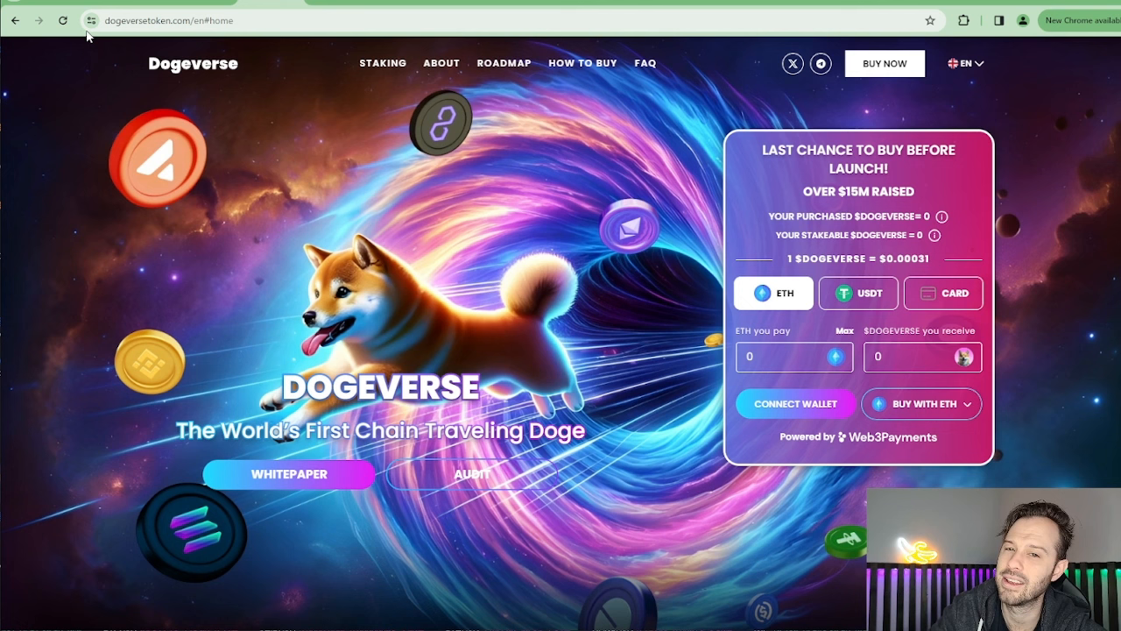
mouse_move(55, 210)
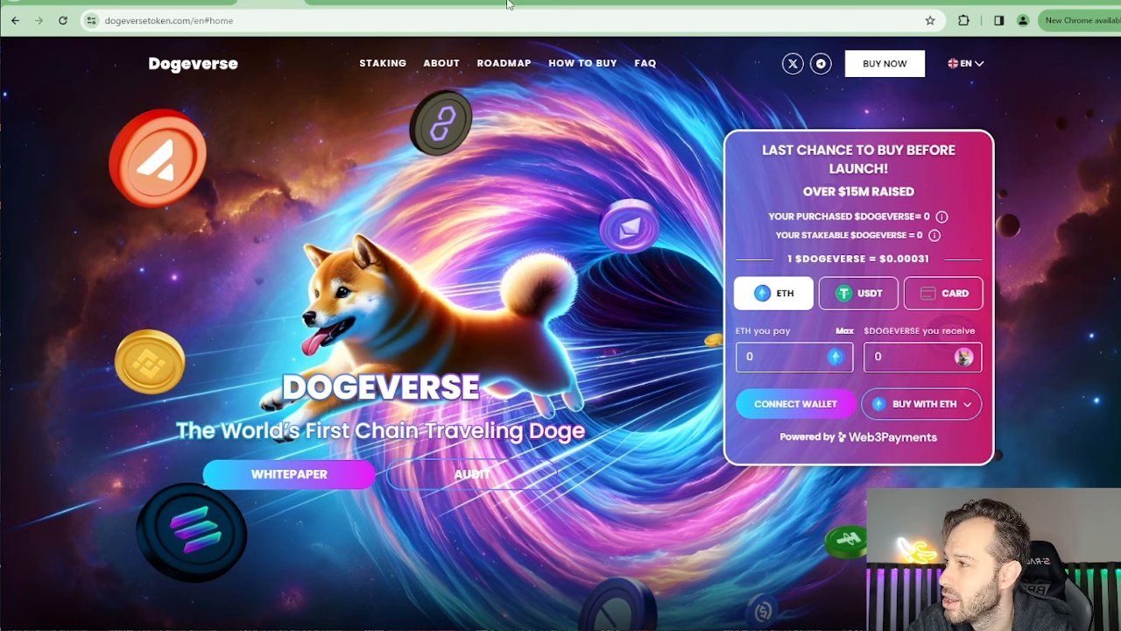
Go to the Dogeverse staking page from the top navigation
left_click(382, 64)
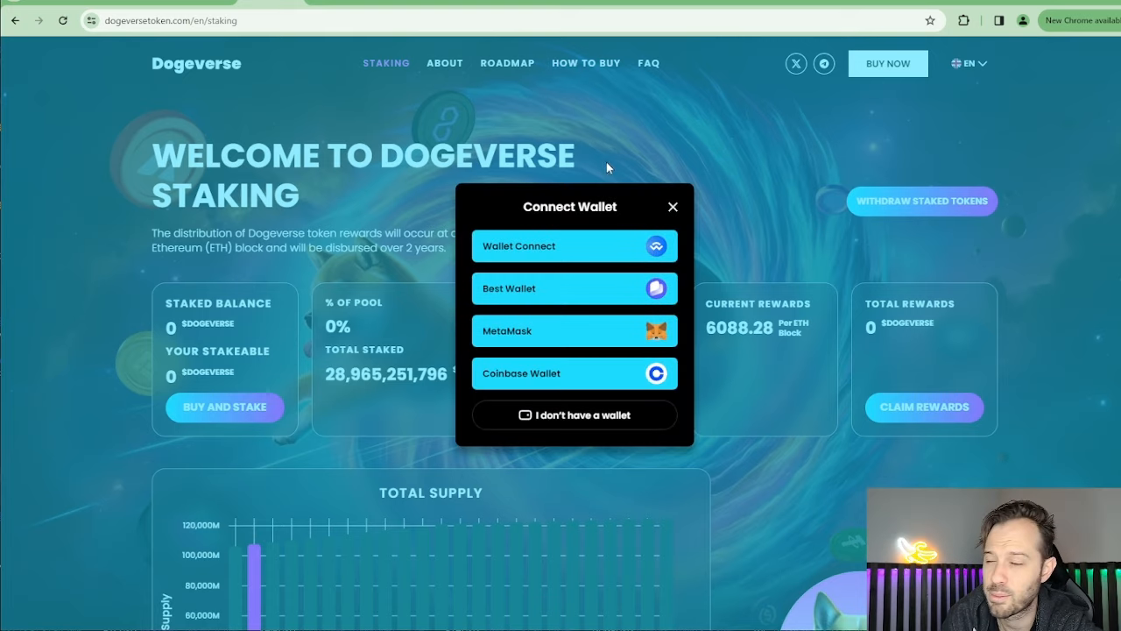
Dismiss the Connect Wallet prompt to reveal the staking dashboard with 55% estimated rewards
left_click(672, 207)
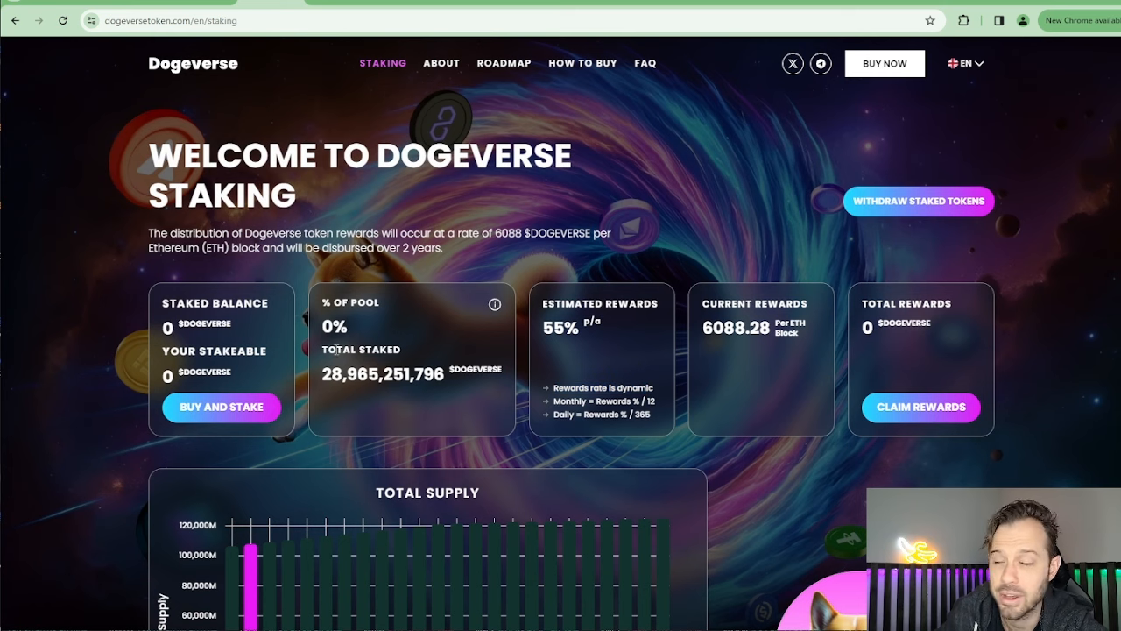
mouse_move(198, 69)
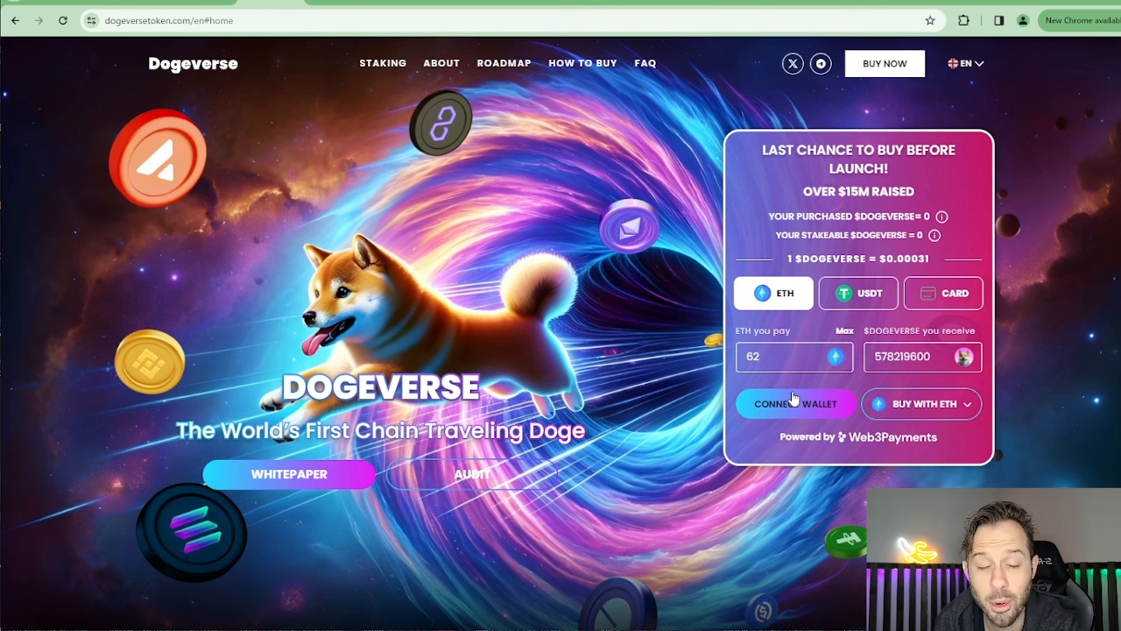
mouse_move(807, 450)
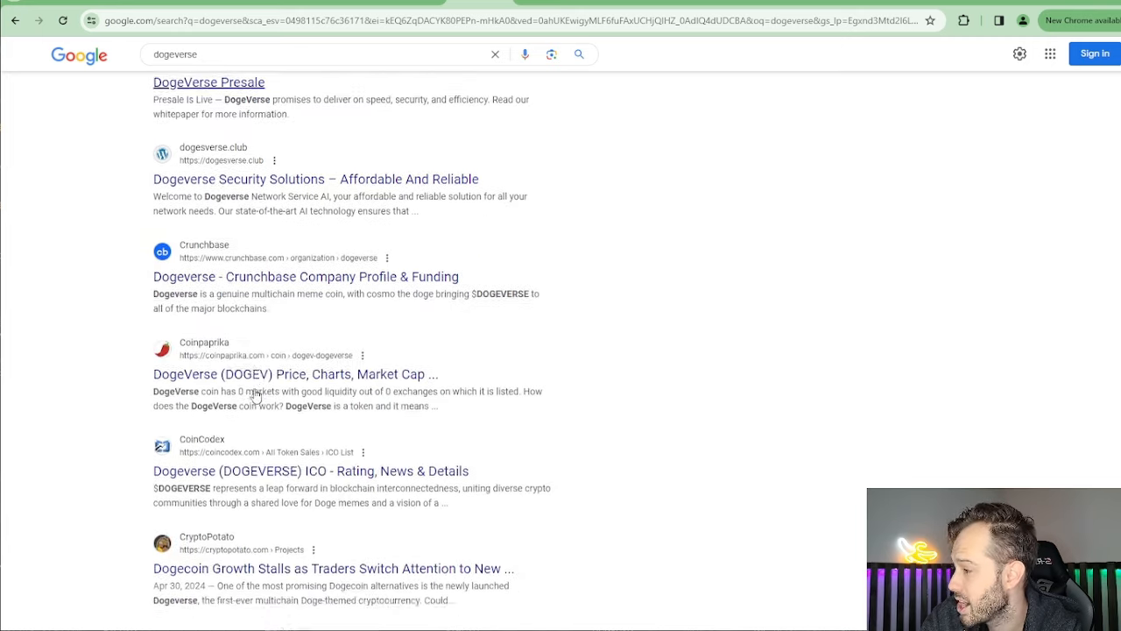
Scroll the 'dogeverse' results down to the image results and the Reddit scam-warning thread
scroll("down", 3)
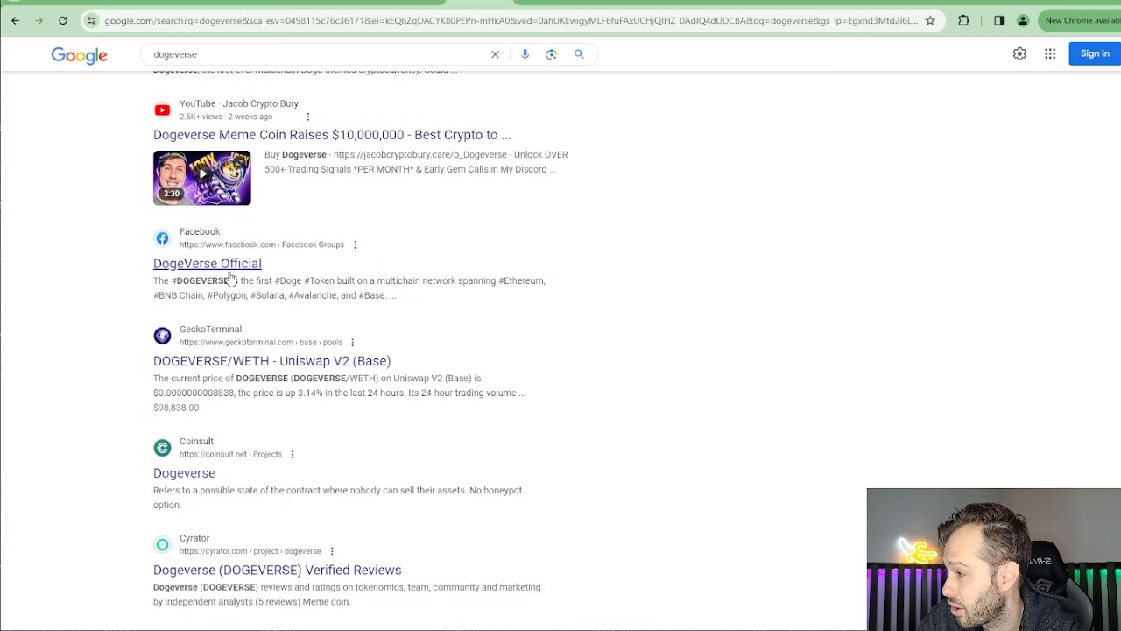
scroll("down", 3)
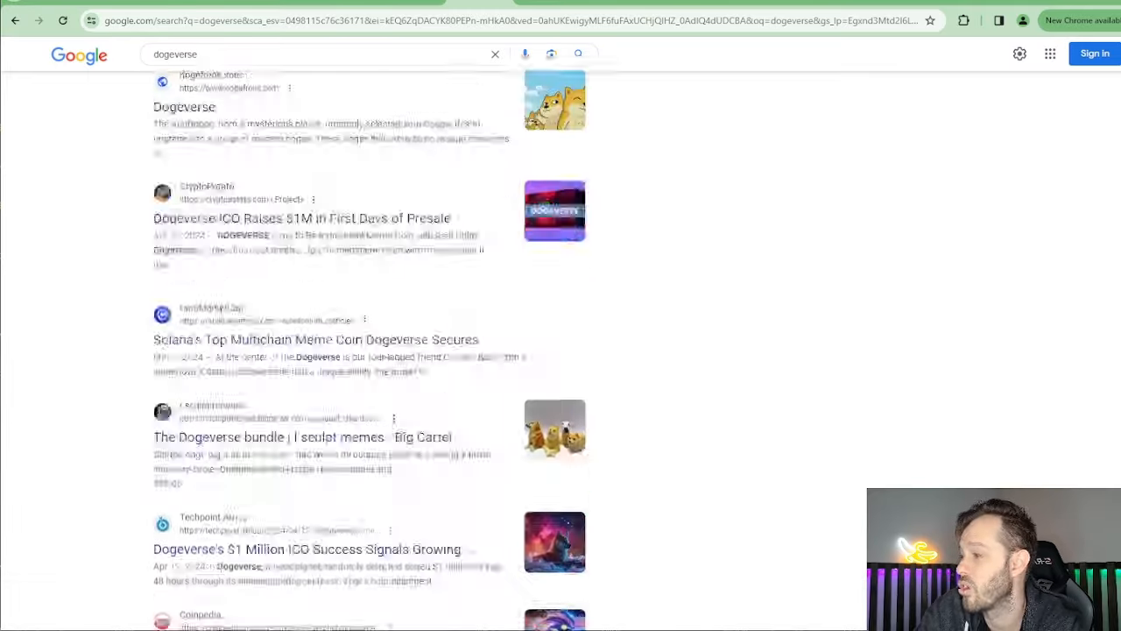
scroll("down", 3)
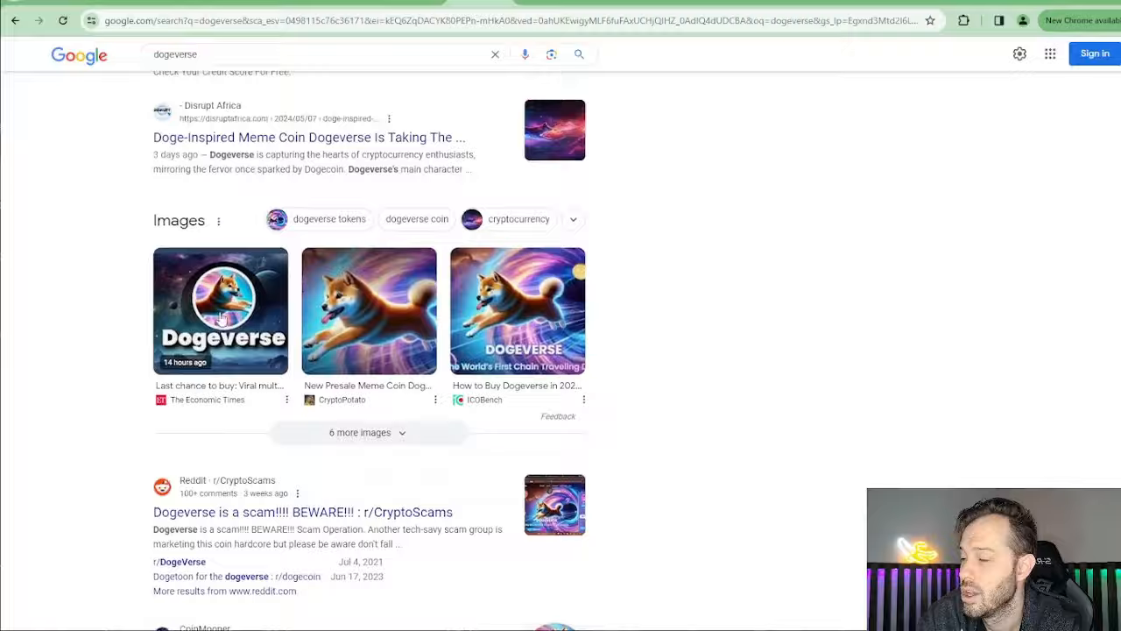
scroll("down", 3)
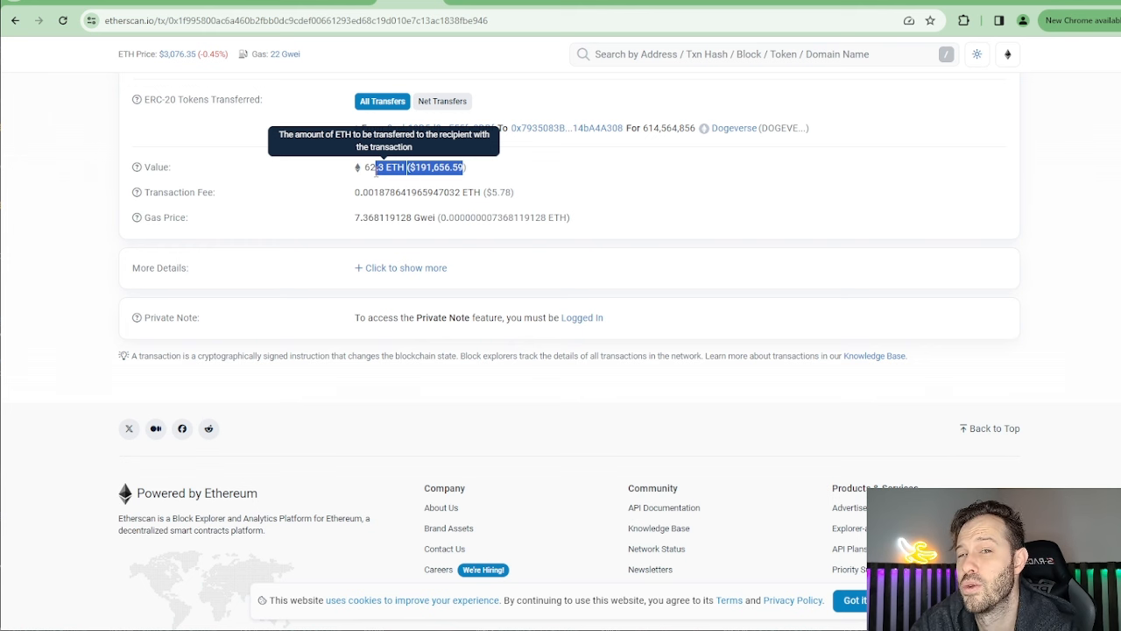
mouse_move(556, 196)
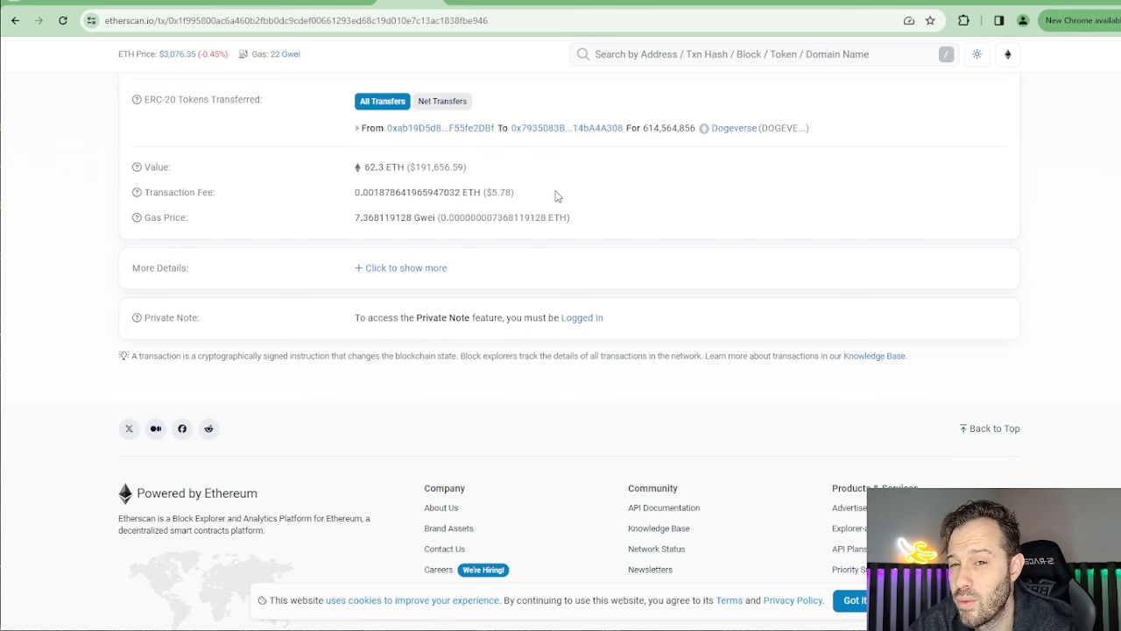